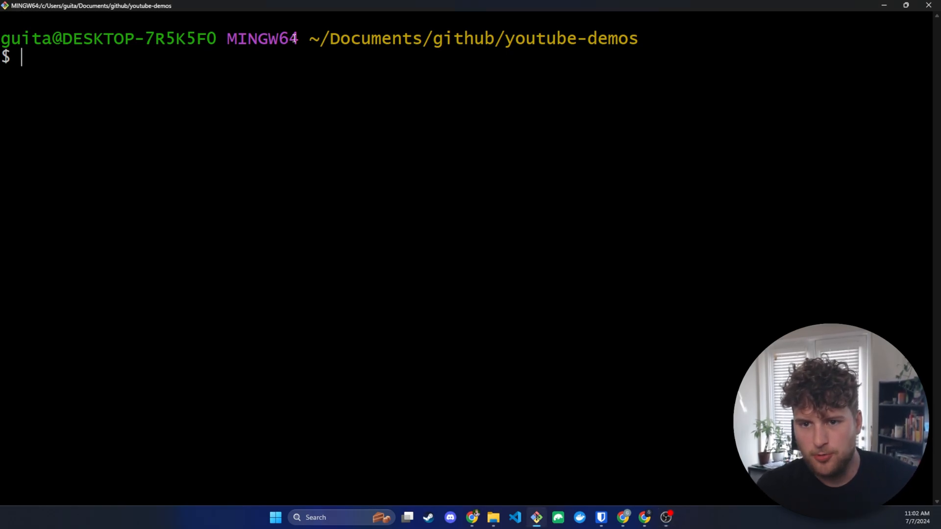
- Run npx create-expo-app@latest in Git Bash and name the new app demo-test
{"action": "left_click_drag", "start_coordinate": [320, 38], "coordinate": [629, 38]}
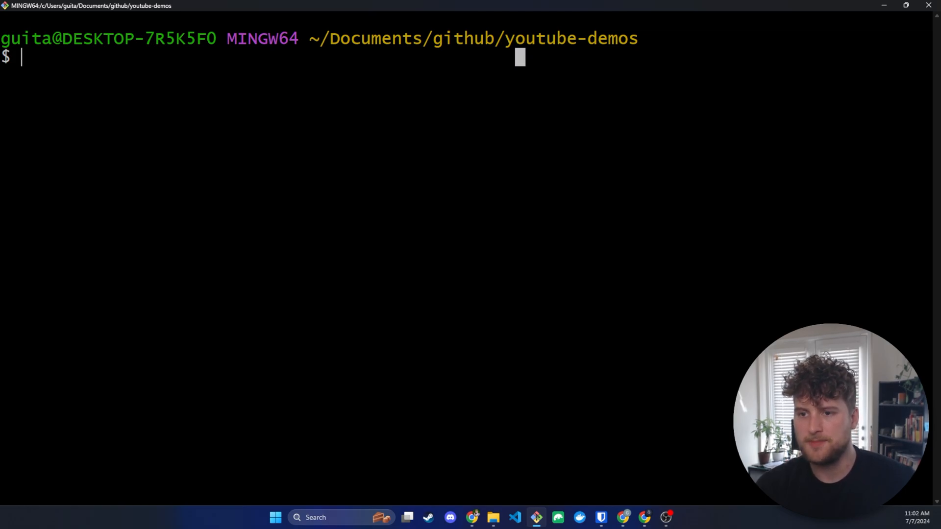
{"action": "type", "text": "n"}
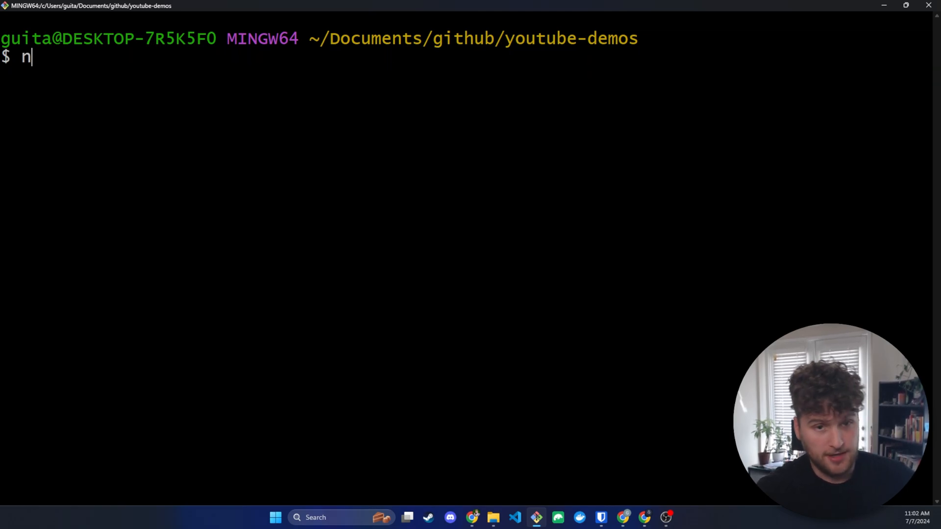
{"action": "type", "text": "px create-"}
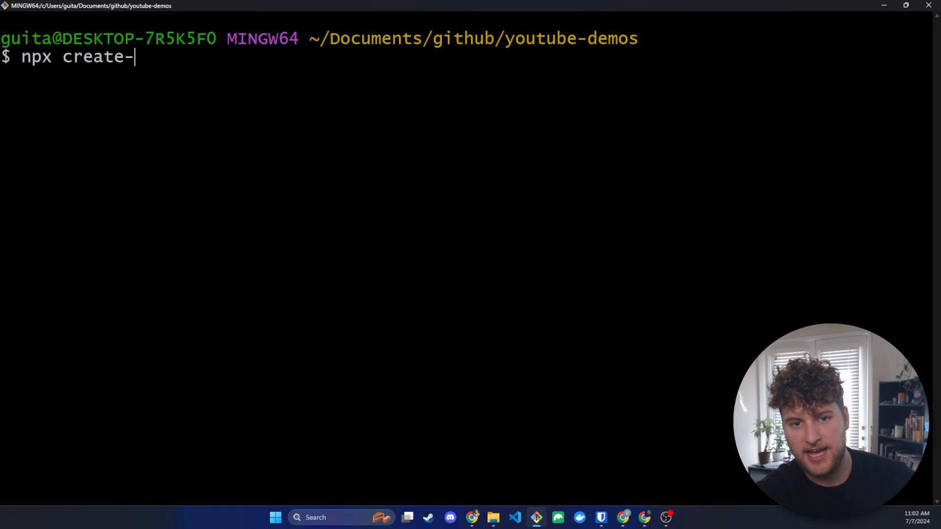
{"action": "type", "text": "expo-a"}
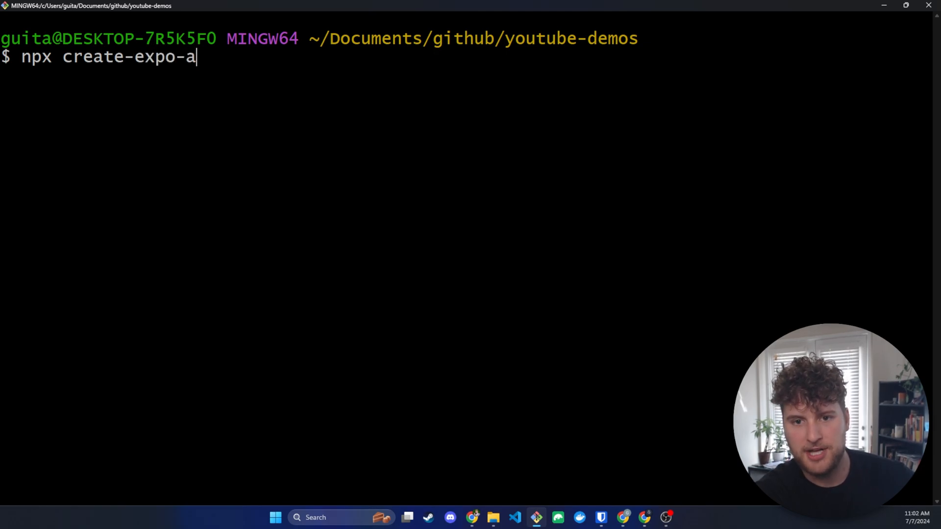
{"action": "type", "text": "pp@late"}
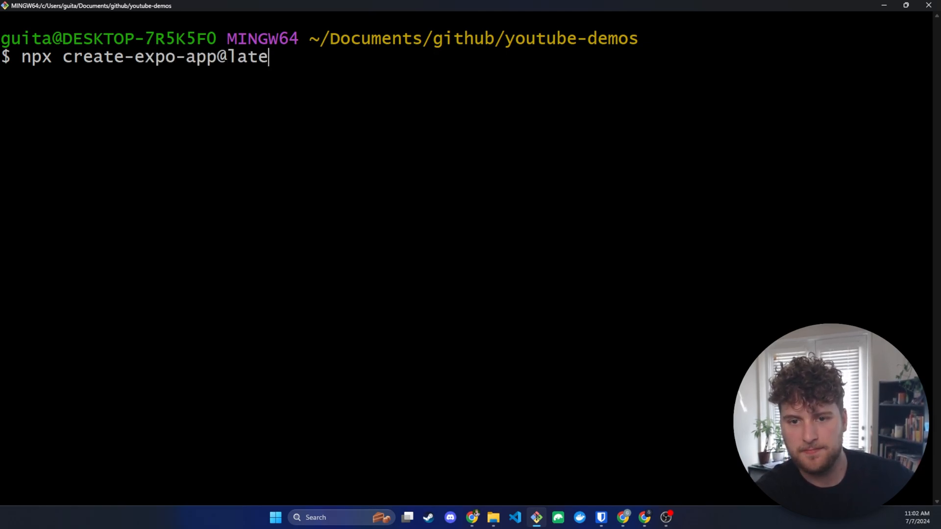
{"action": "key", "text": "Enter"}
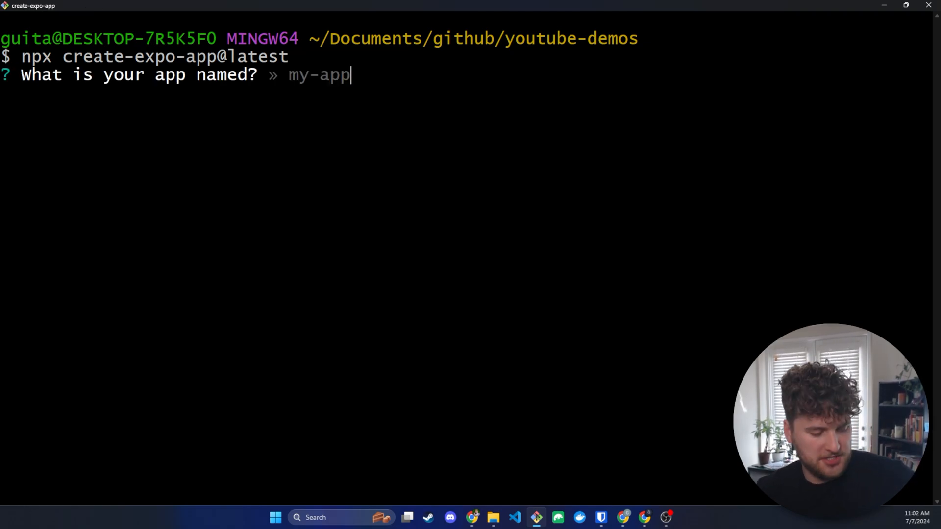
{"action": "type", "text": "t"}
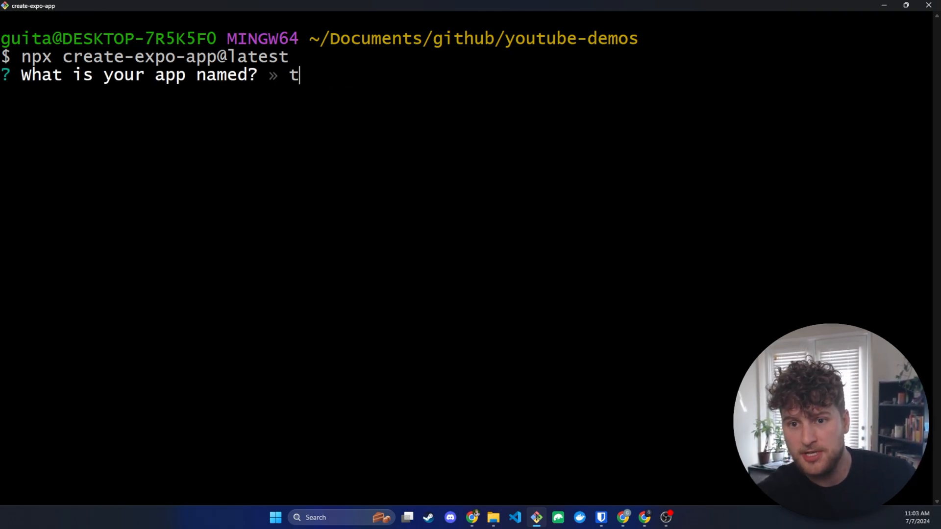
{"action": "type", "text": "demo-0tes"}
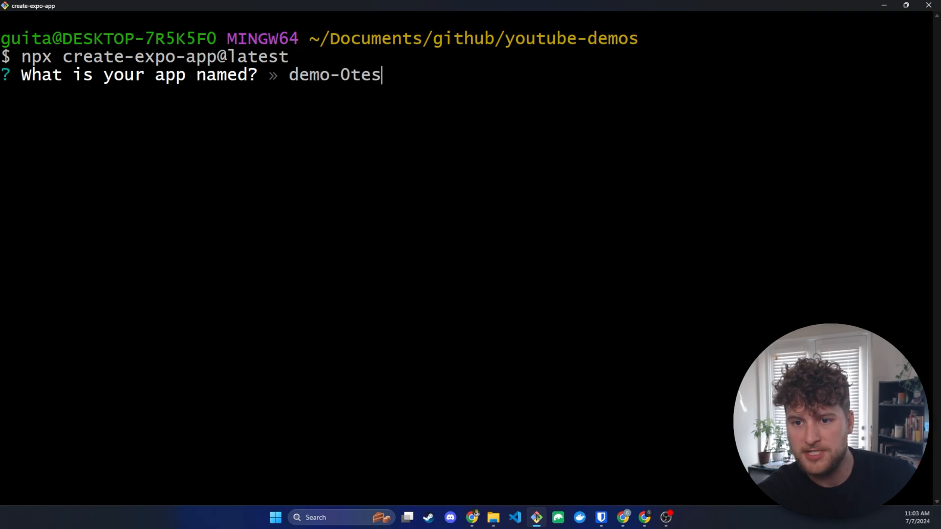
{"action": "key", "text": "Enter"}
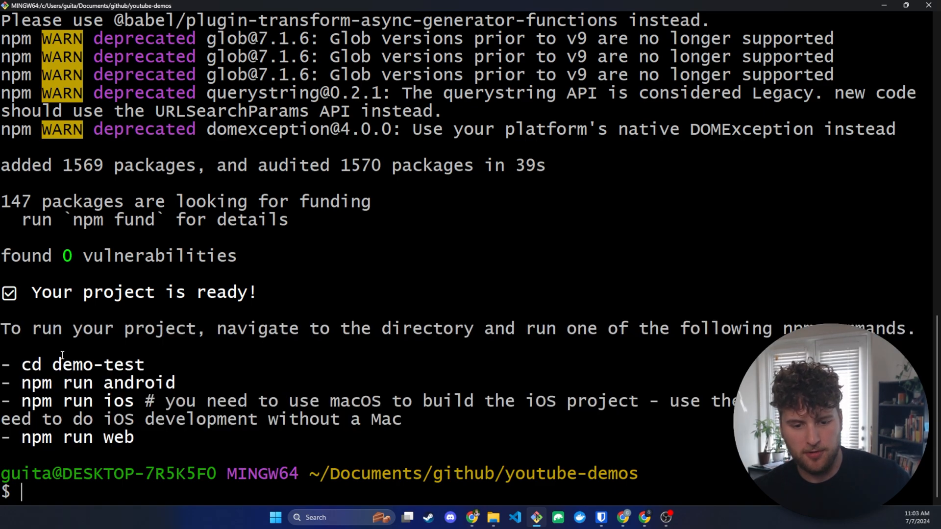
- Change into the demo-test/ folder, then search Windows for Android Studio
{"action": "type", "text": "cd"}
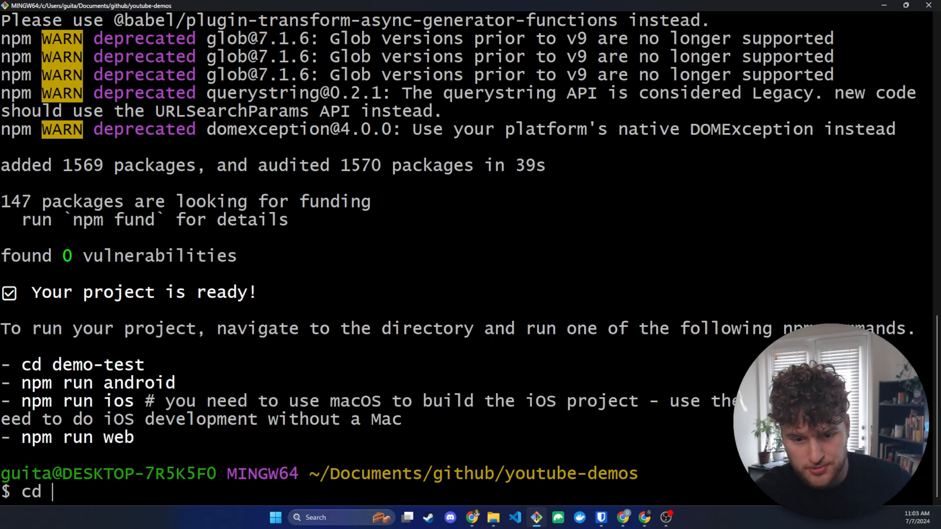
{"action": "type", "text": "demo-test/"}
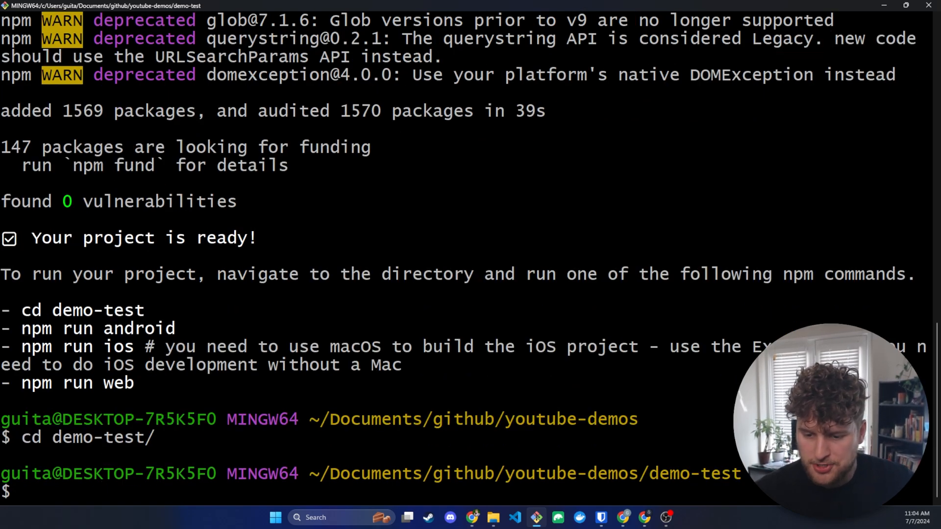
{"action": "left_click", "coordinate": [316, 518]}
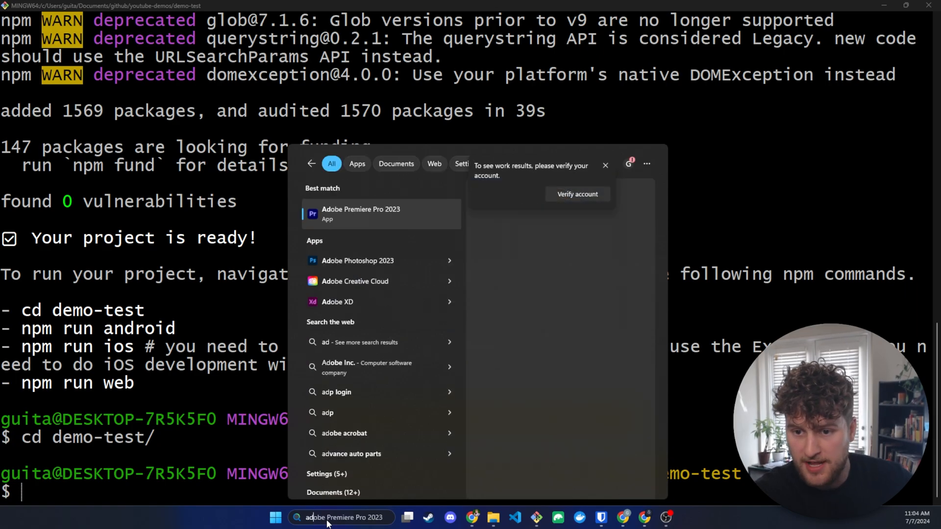
{"action": "type", "text": "amd"}
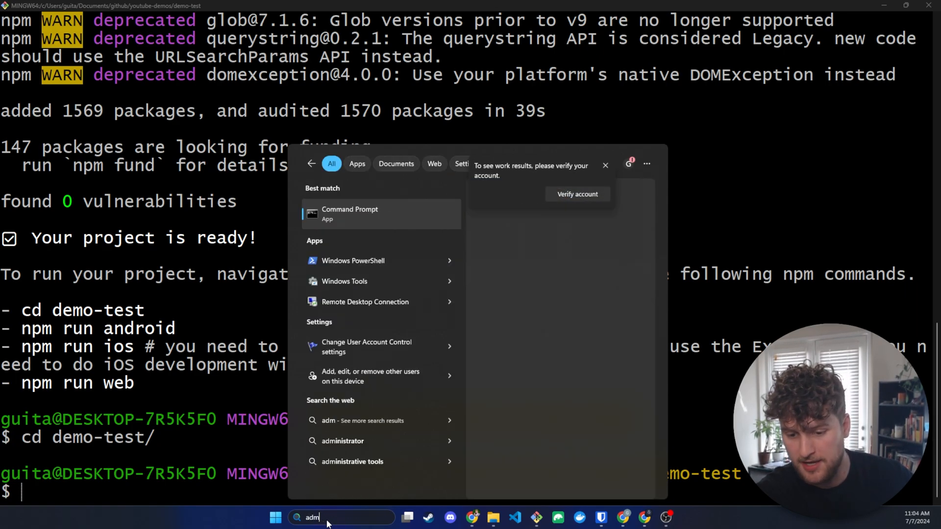
{"action": "key", "text": "Escape"}
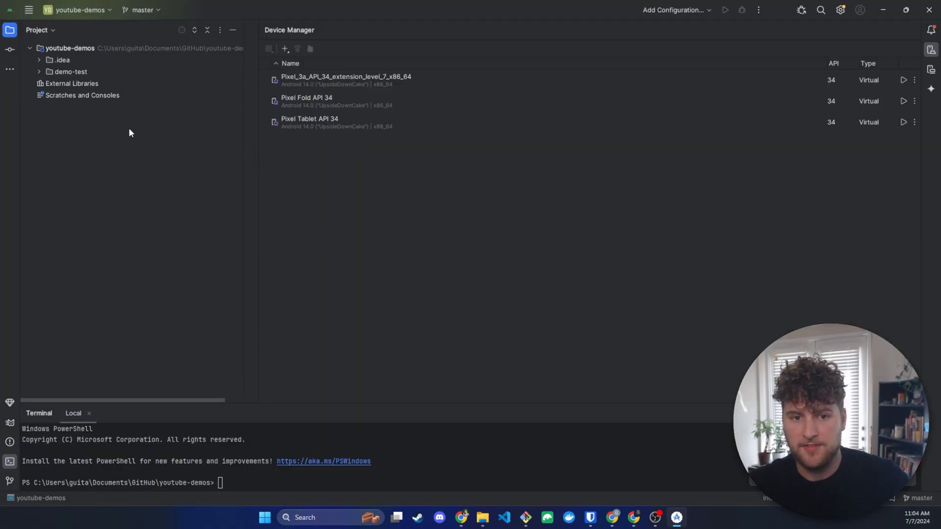
{"action": "mouse_move", "coordinate": [59, 75]}
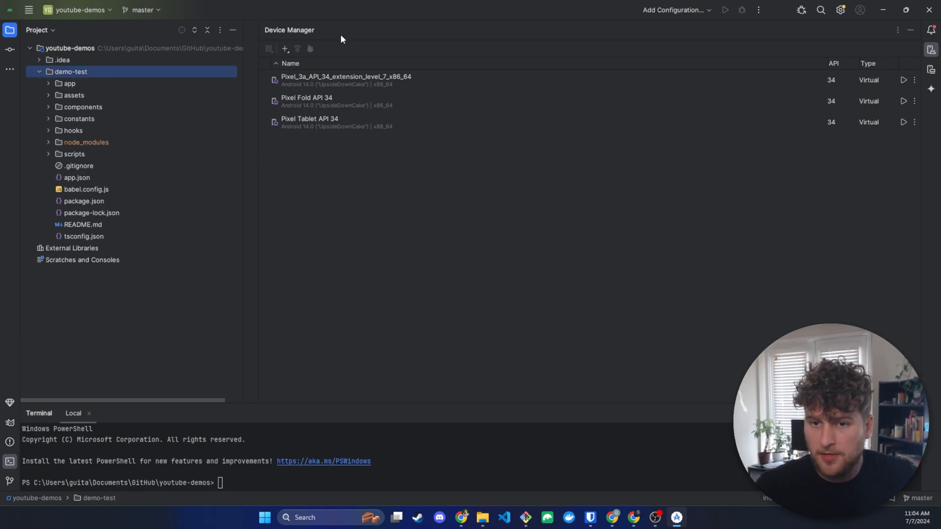
{"action": "mouse_move", "coordinate": [308, 32]}
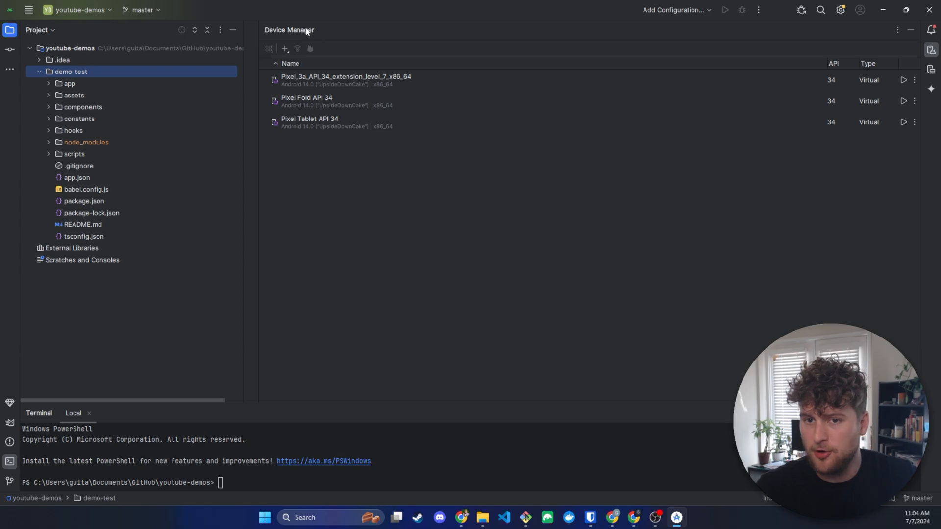
{"action": "mouse_move", "coordinate": [934, 48]}
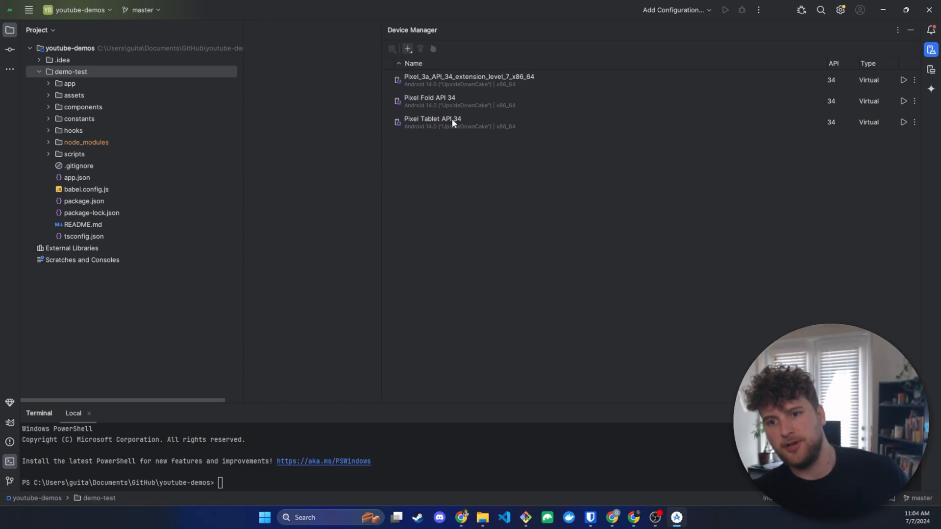
- Expand the demo-test project folder and start the Create Virtual Device wizard
{"action": "left_click", "coordinate": [449, 80]}
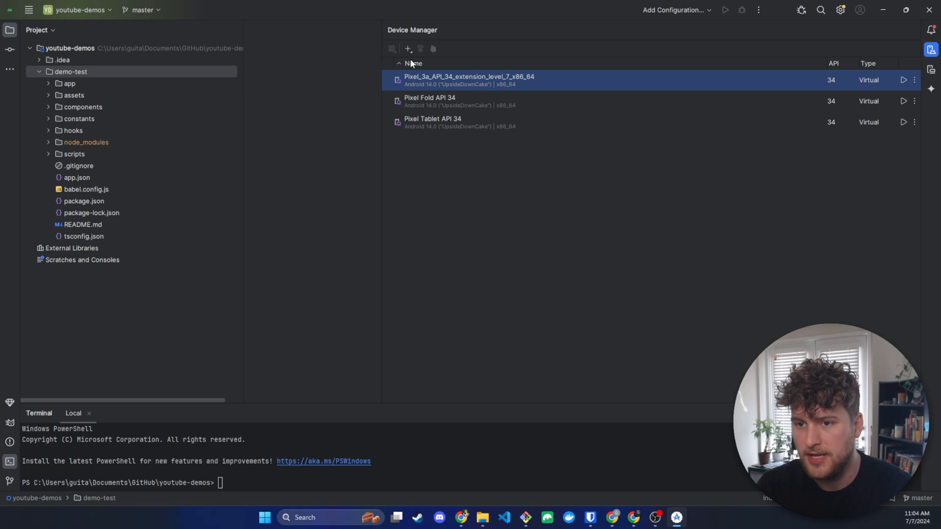
{"action": "left_click", "coordinate": [406, 48]}
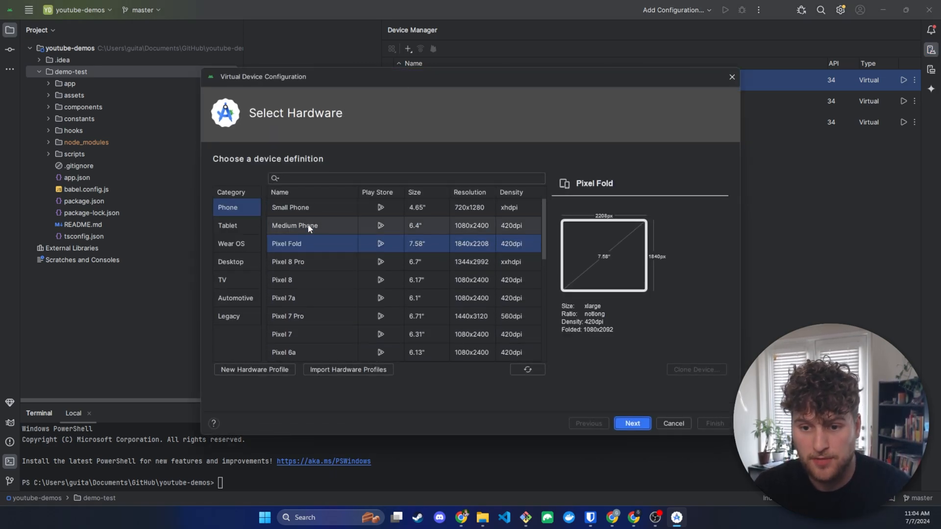
{"action": "mouse_move", "coordinate": [313, 267]}
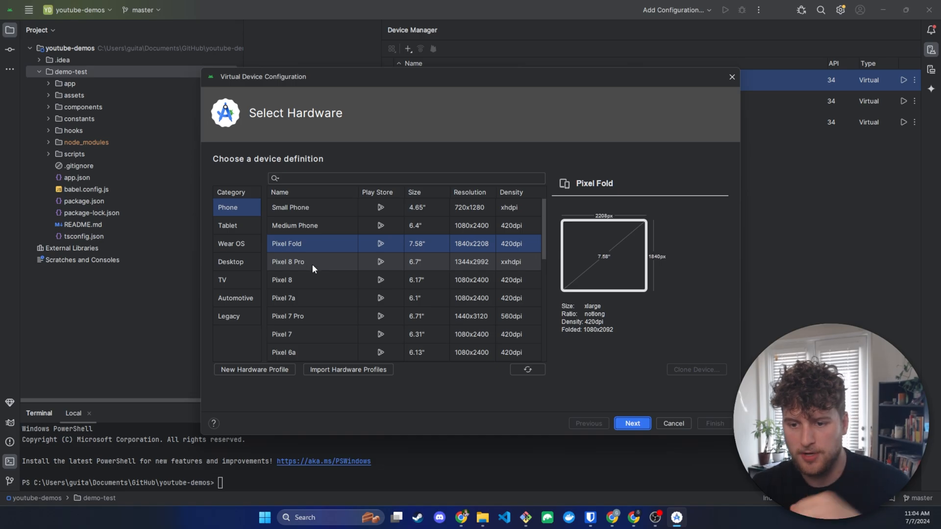
- Select Pixel 8 phone hardware and advance to system images
{"action": "left_click", "coordinate": [281, 280]}
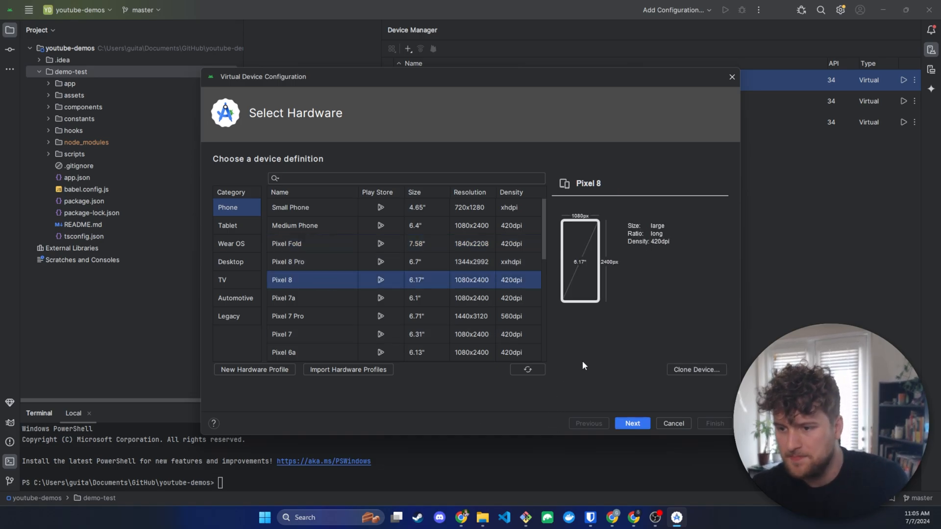
{"action": "left_click", "coordinate": [632, 424]}
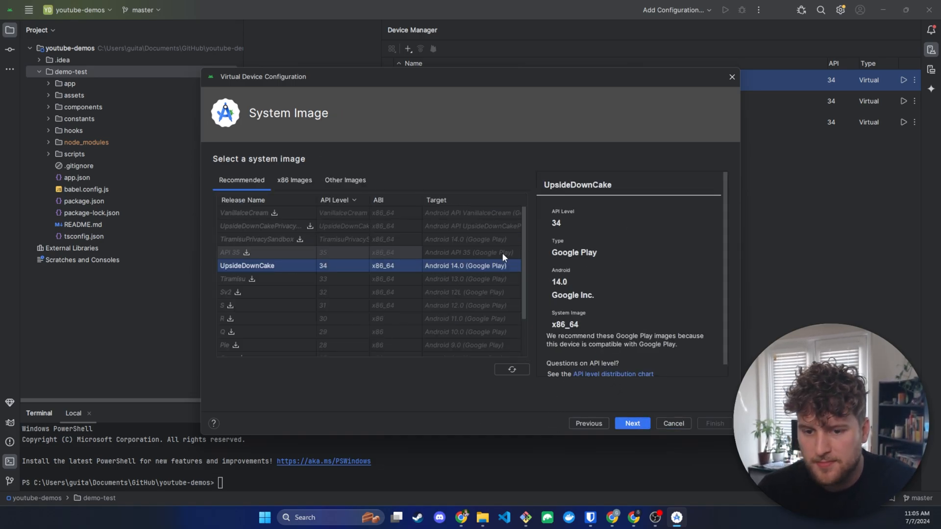
{"action": "mouse_move", "coordinate": [278, 267]}
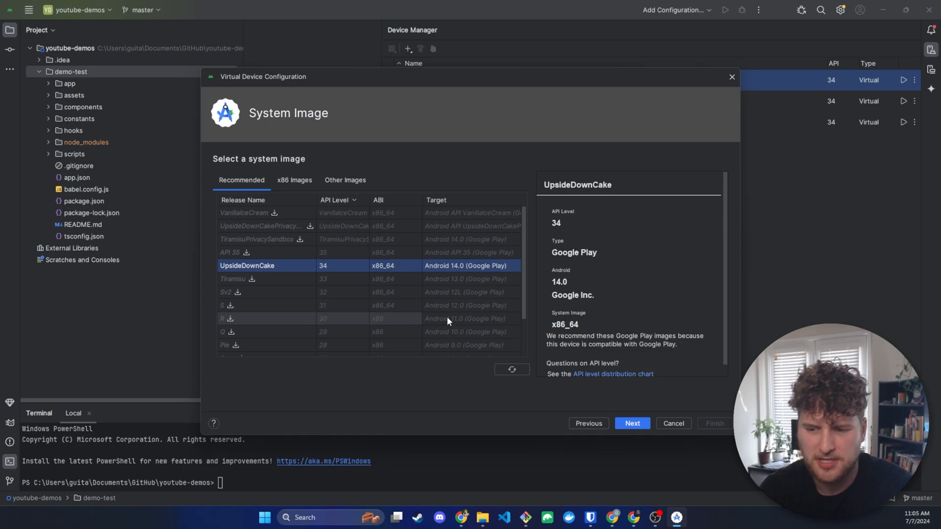
{"action": "mouse_move", "coordinate": [453, 319]}
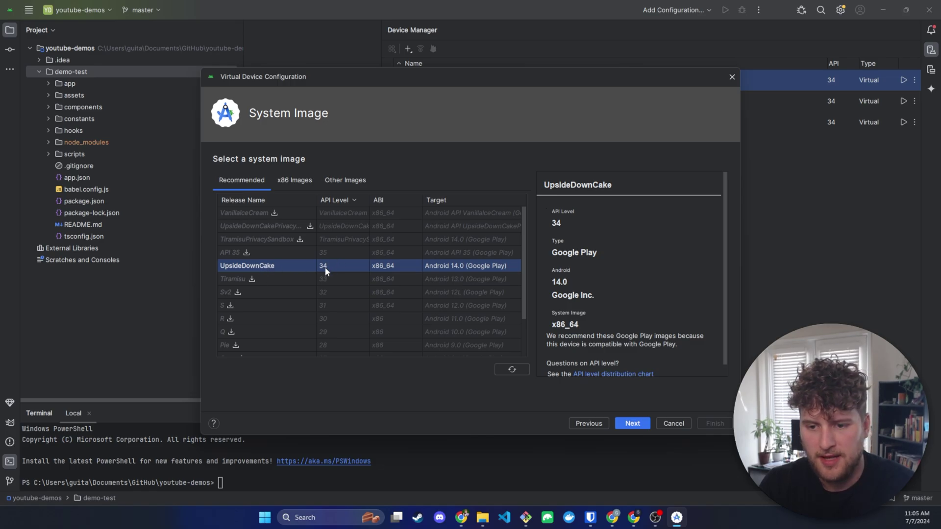
- Finish the Pixel 8 API 34 device with the UpsideDownCake image and select it
{"action": "left_click", "coordinate": [632, 424]}
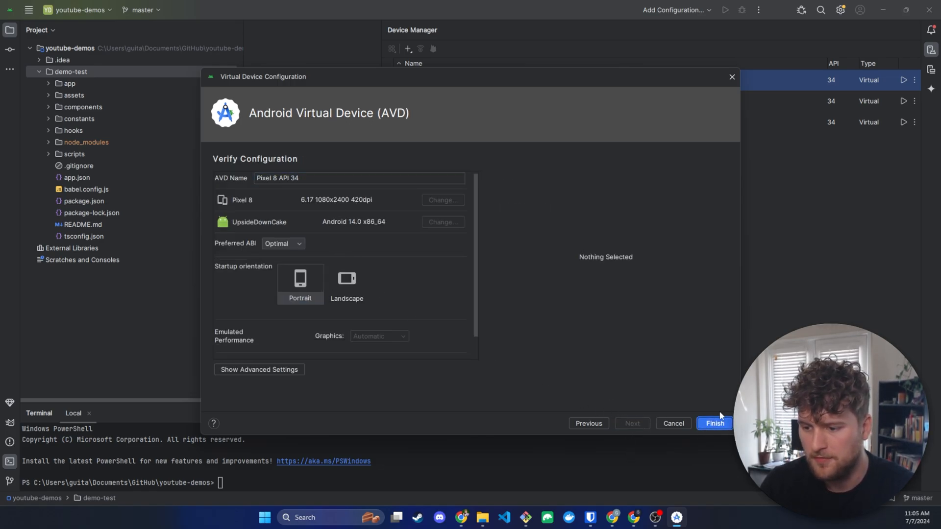
{"action": "left_click", "coordinate": [714, 423]}
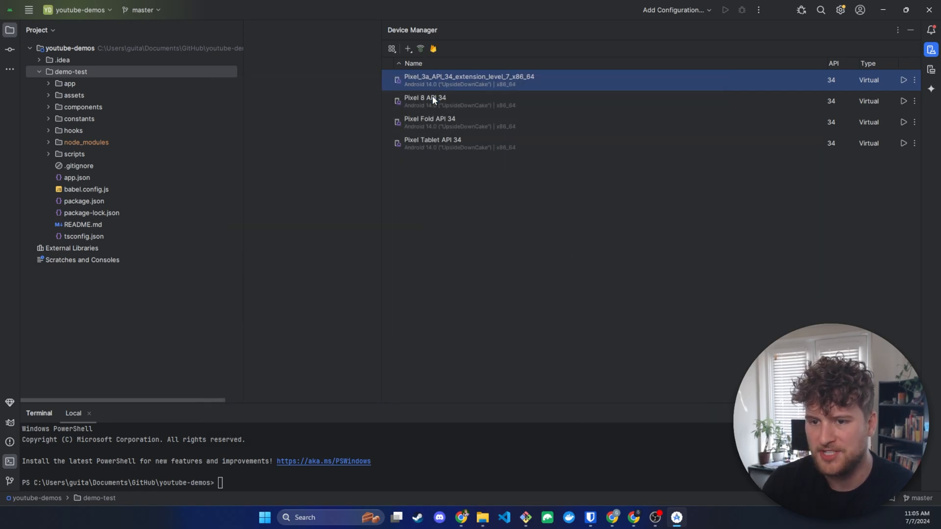
{"action": "left_click", "coordinate": [433, 100]}
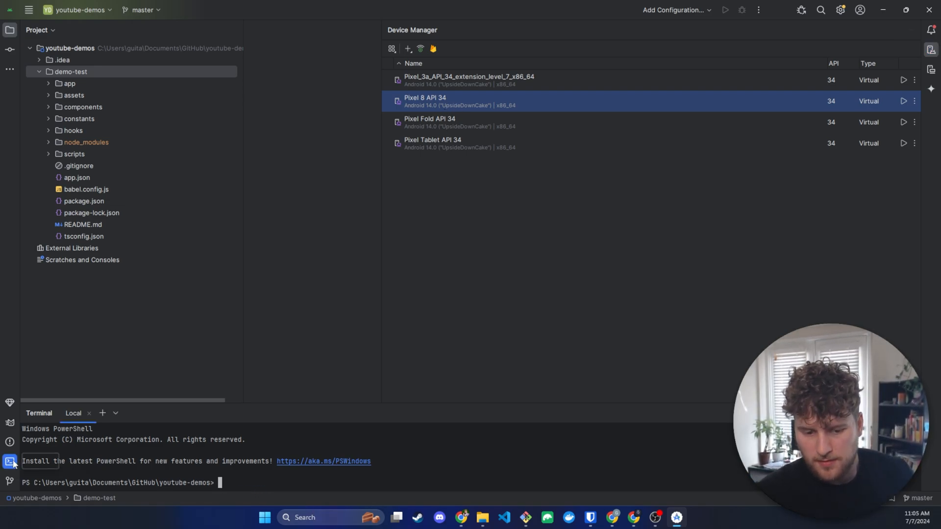
{"action": "mouse_move", "coordinate": [144, 461]}
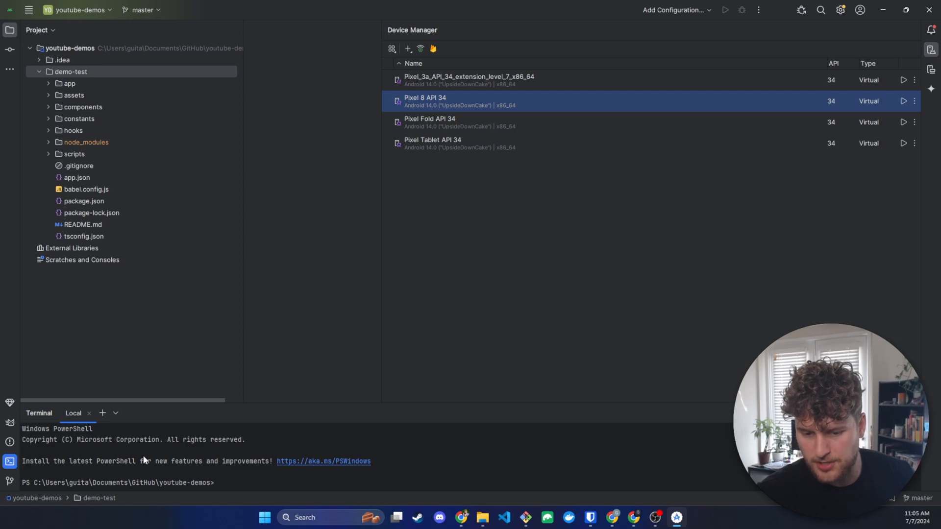
- In the Terminal, cd into .\demo-test\ and run npm run android
{"action": "type", "text": "cd"}
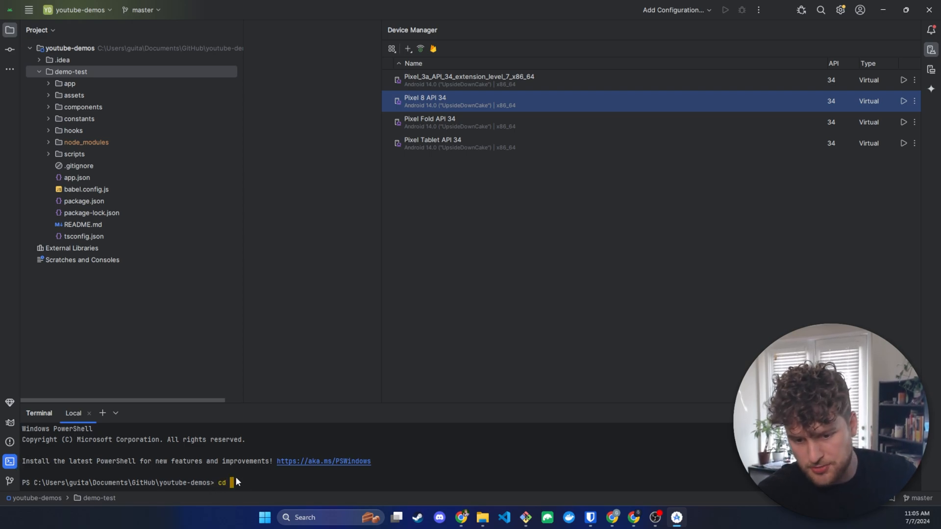
{"action": "type", "text": ".\\demo-test\\"}
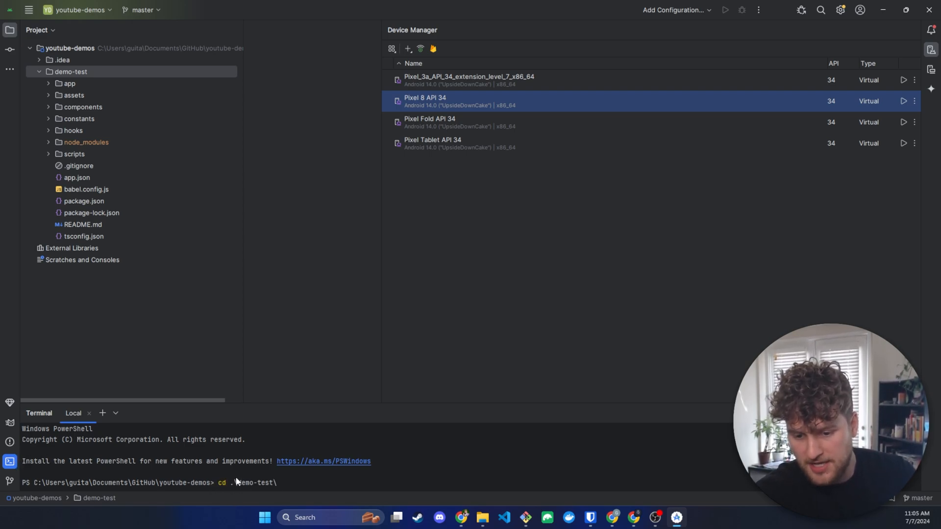
{"action": "key", "text": "Enter"}
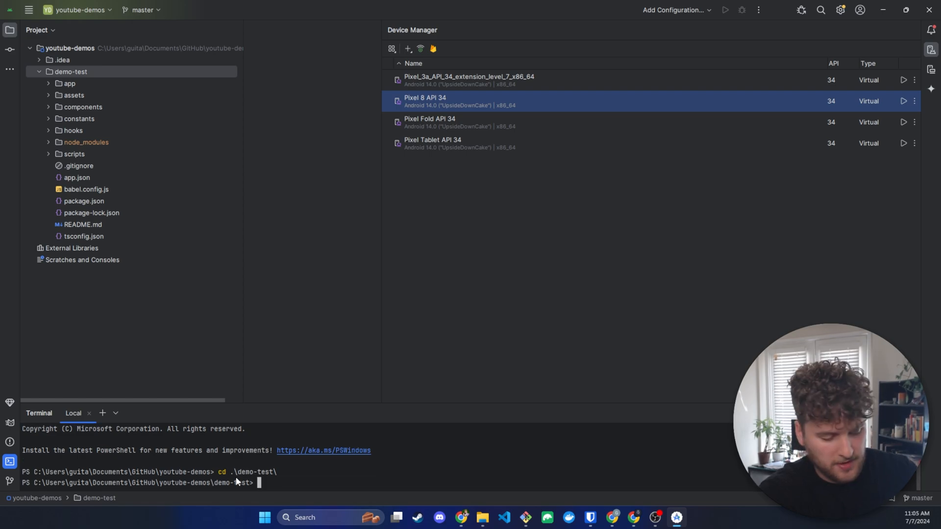
{"action": "type", "text": "npm run andr"}
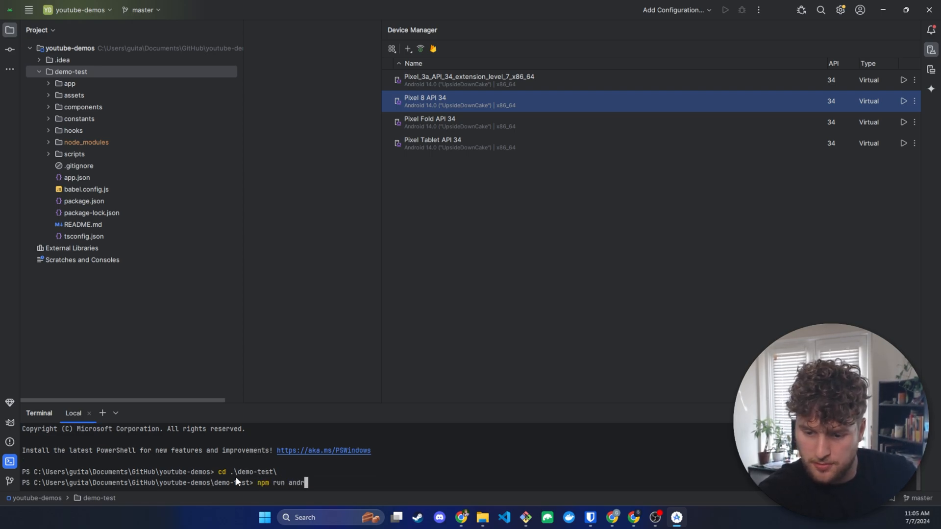
{"action": "key", "text": "Enter"}
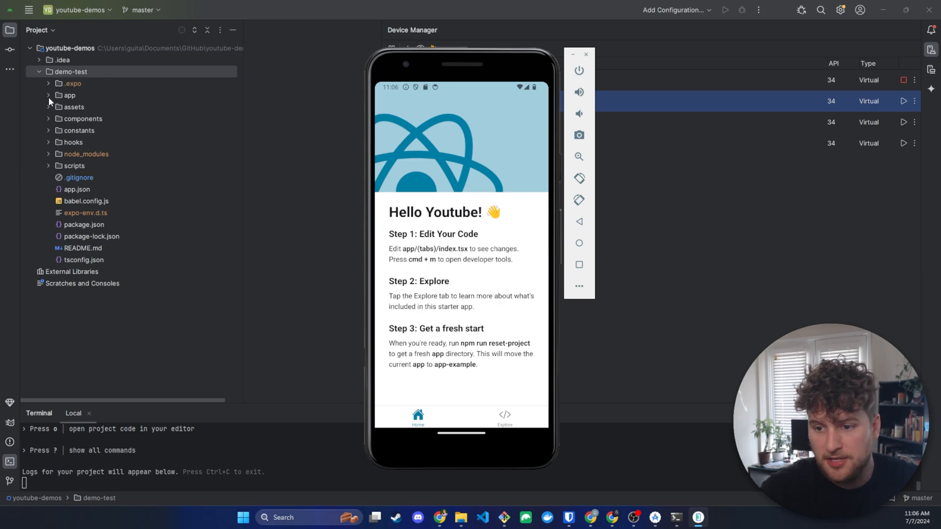
- Expand app and (tabs) in the Project tree and open index.tsx
{"action": "left_click", "coordinate": [49, 95]}
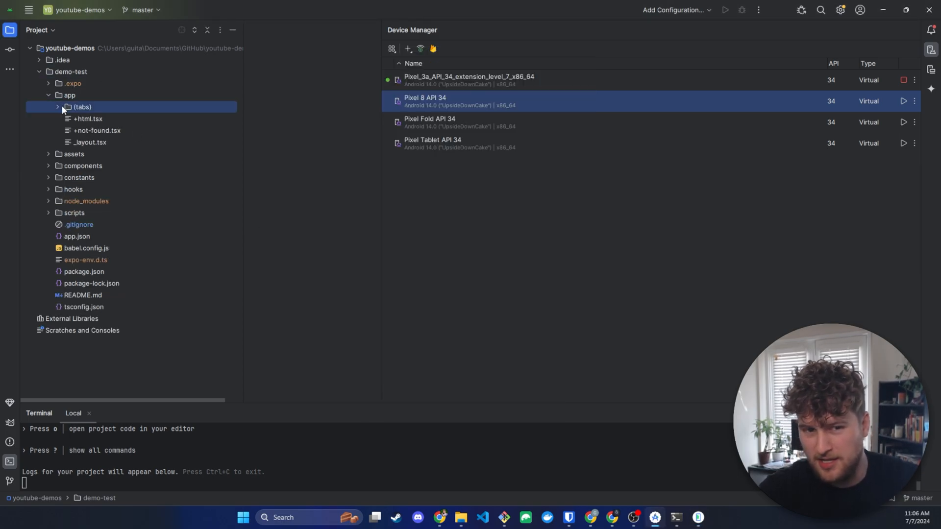
{"action": "left_click", "coordinate": [57, 107]}
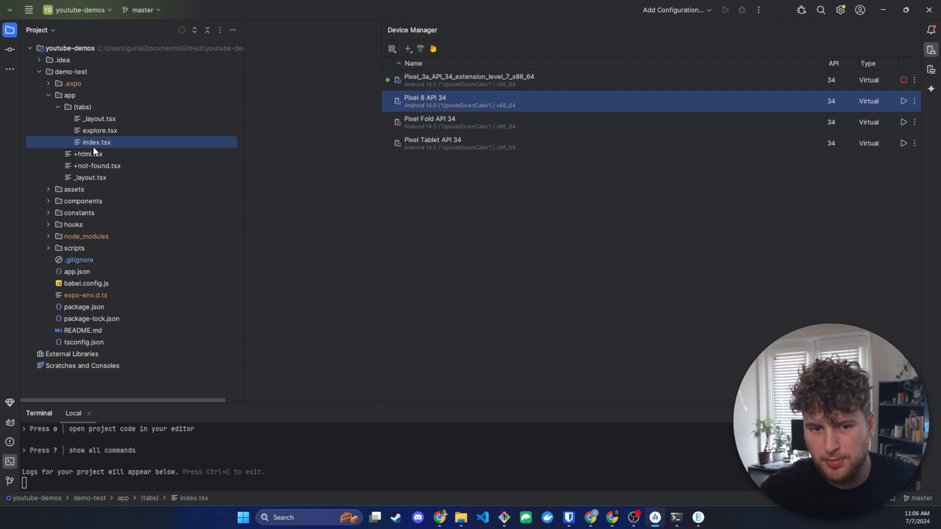
{"action": "double_click", "coordinate": [96, 142]}
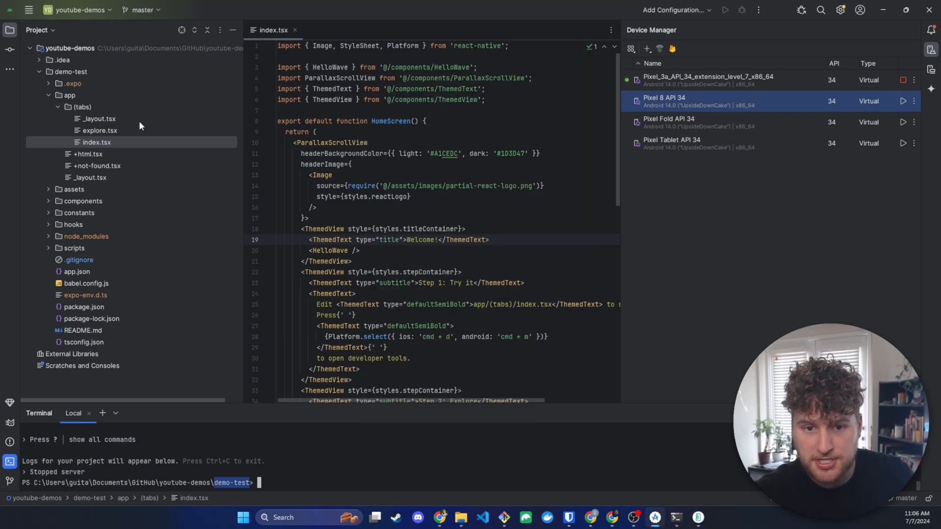
{"action": "type", "text": "npm run android"}
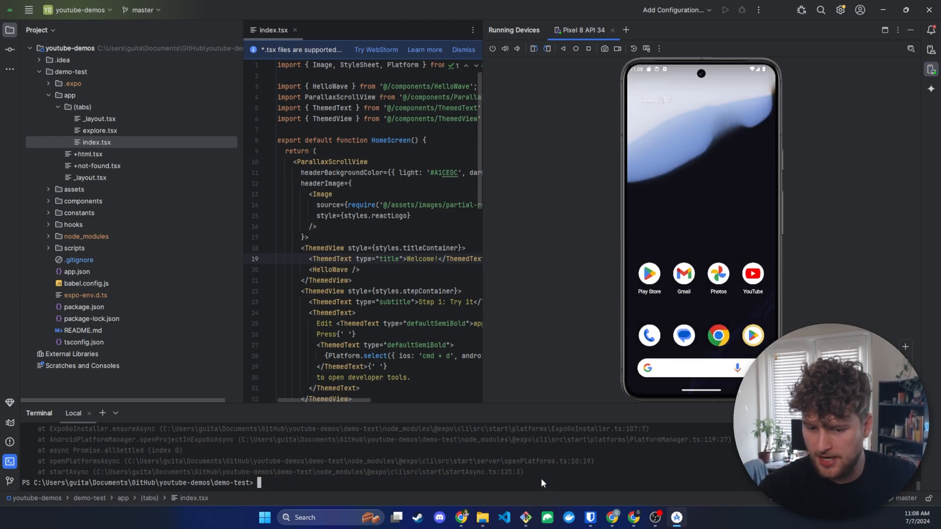
- Rerun npm run android in the terminal to launch the app on Pixel_8_API_34
{"action": "type", "text": "npm run android"}
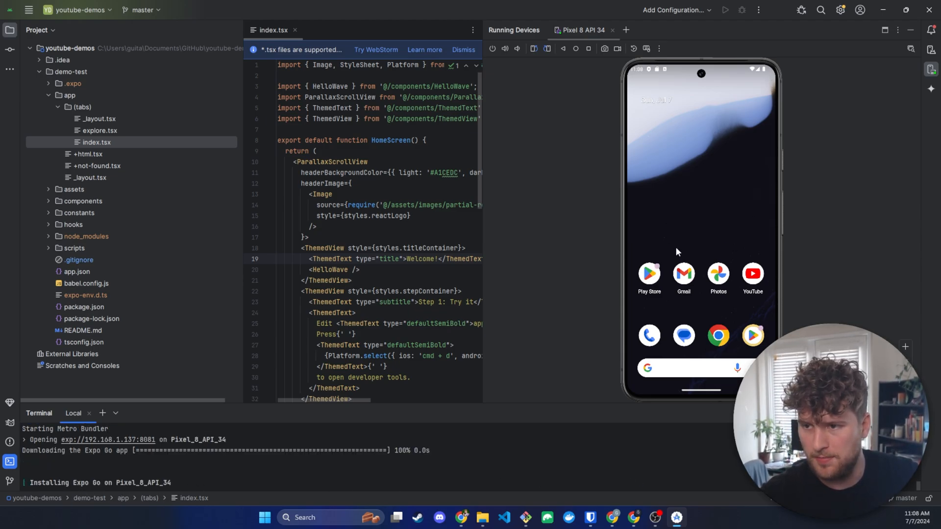
{"action": "mouse_move", "coordinate": [692, 138]}
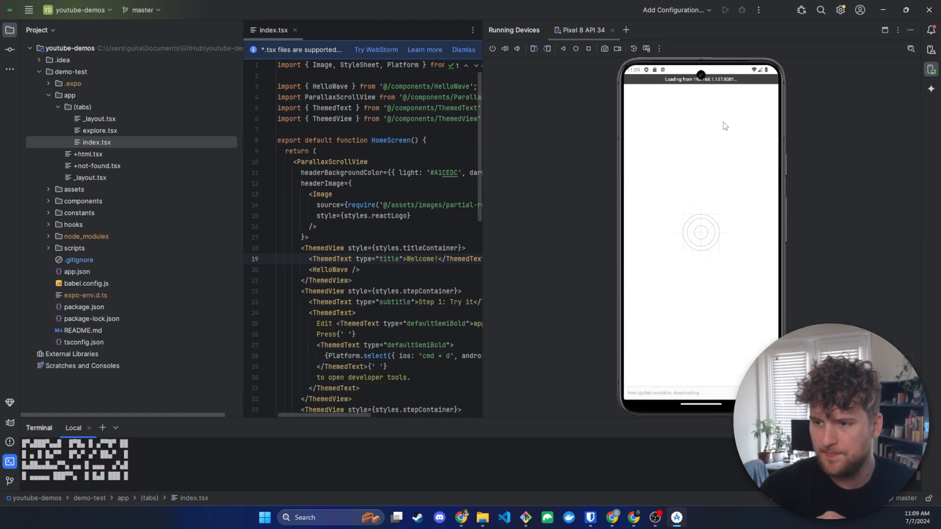
{"action": "mouse_move", "coordinate": [694, 104]}
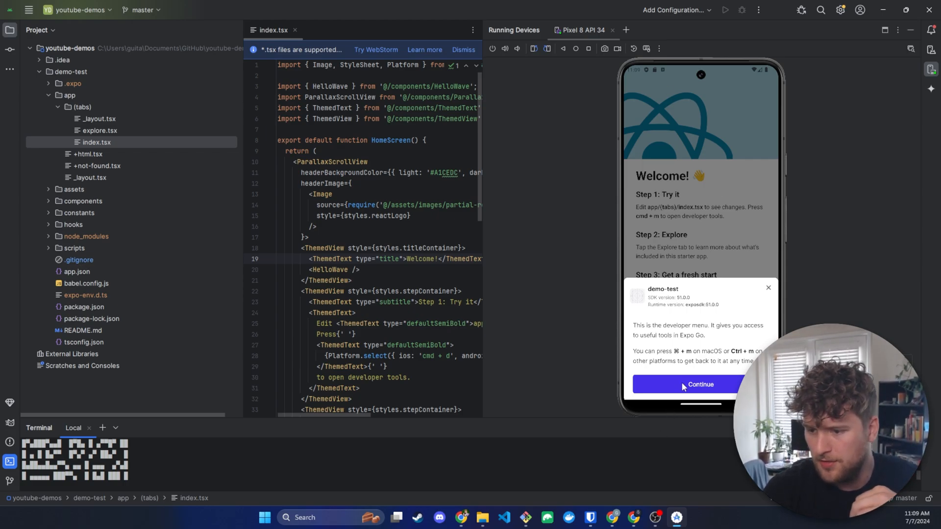
- Dismiss the Expo dev menu and edit index.tsx: Welcome to Hello, Try it to Edit Your Code
{"action": "left_click", "coordinate": [701, 384]}
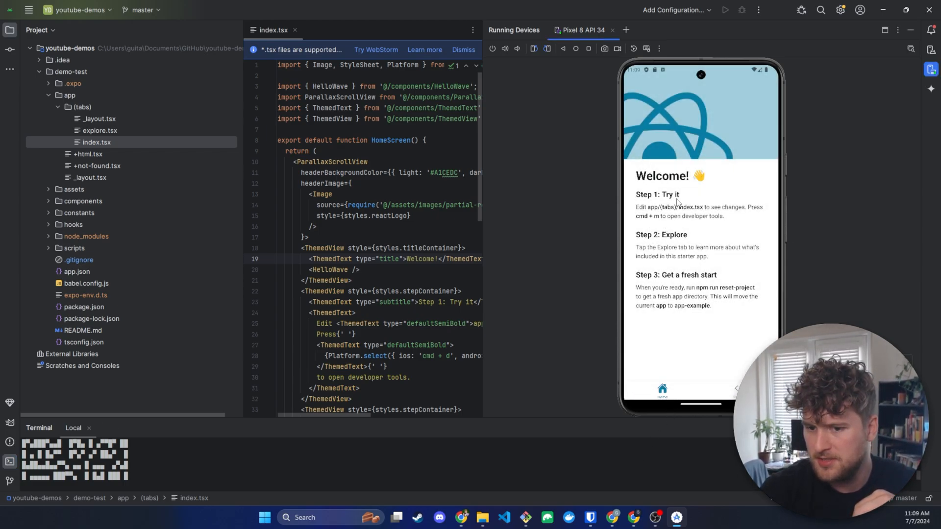
{"action": "double_click", "coordinate": [421, 259]}
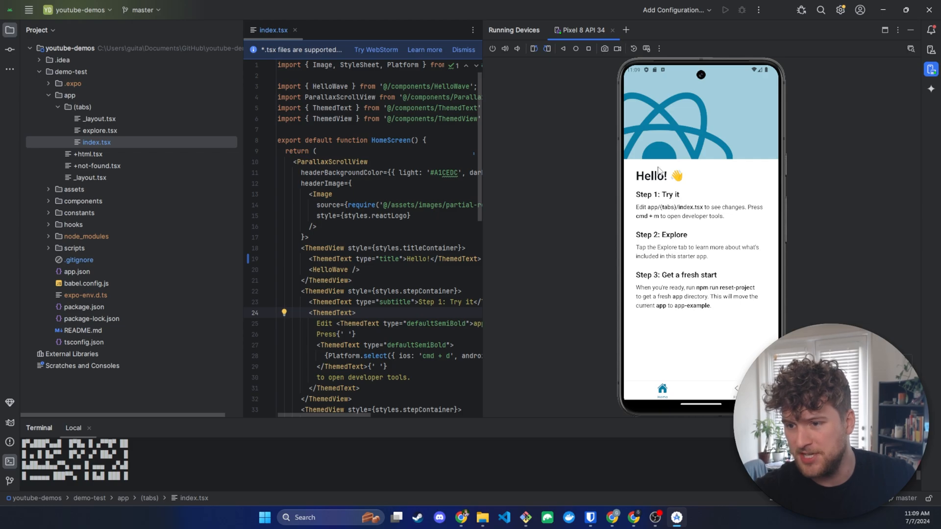
{"action": "double_click", "coordinate": [462, 302]}
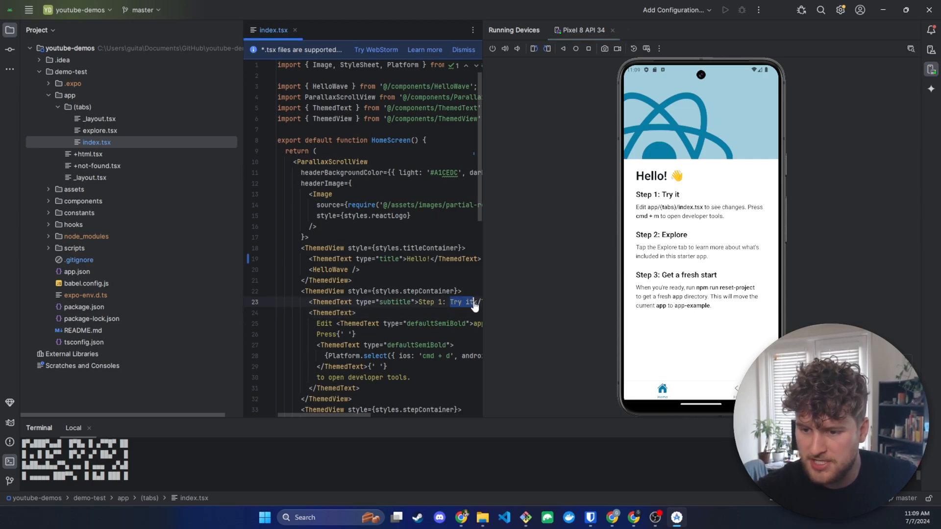
{"action": "type", "text": "Edit Your Code"}
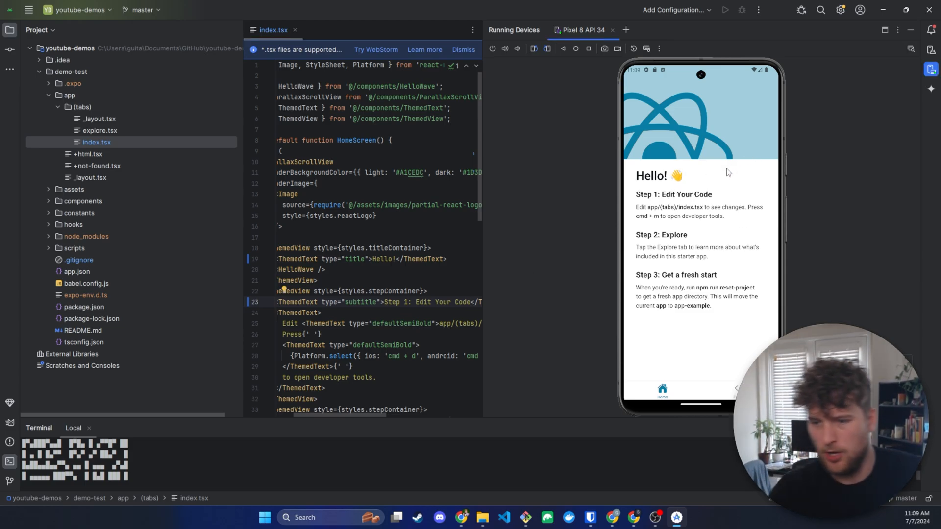
{"action": "mouse_move", "coordinate": [509, 175]}
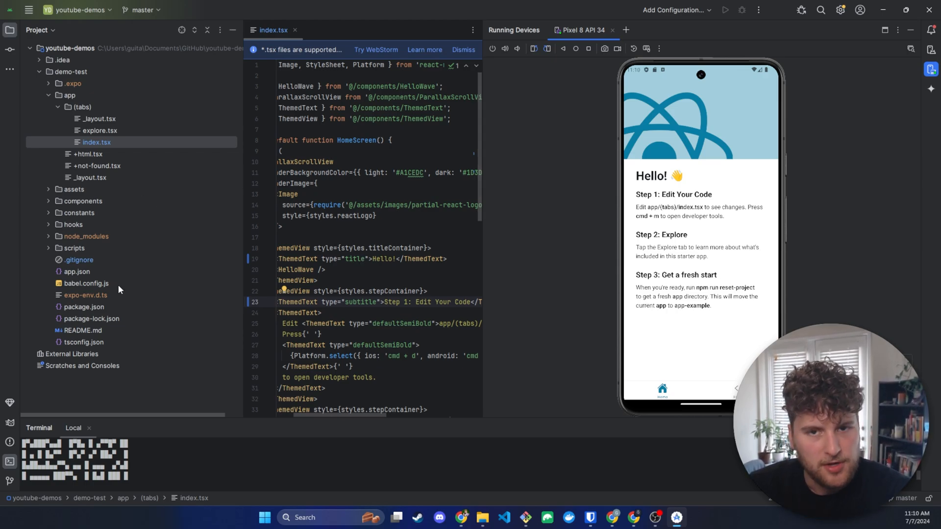
{"action": "mouse_move", "coordinate": [117, 272]}
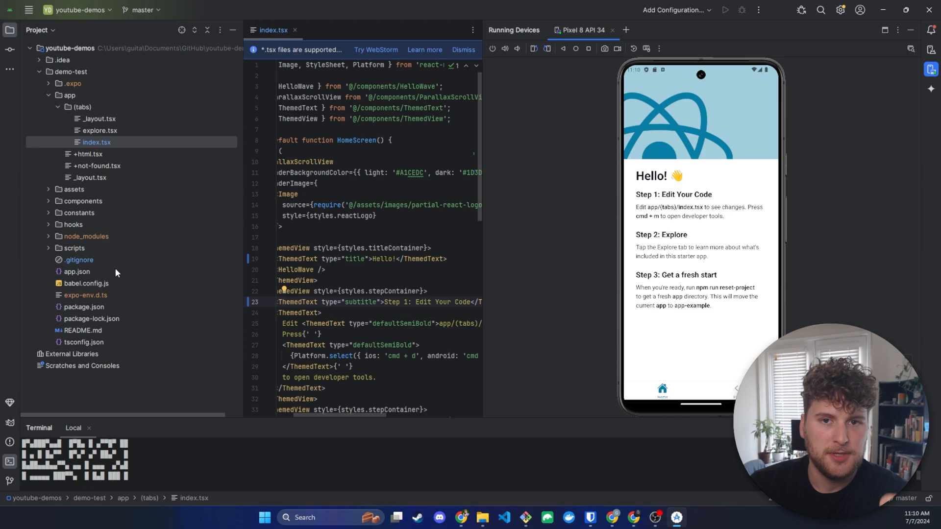
{"action": "mouse_move", "coordinate": [111, 268]}
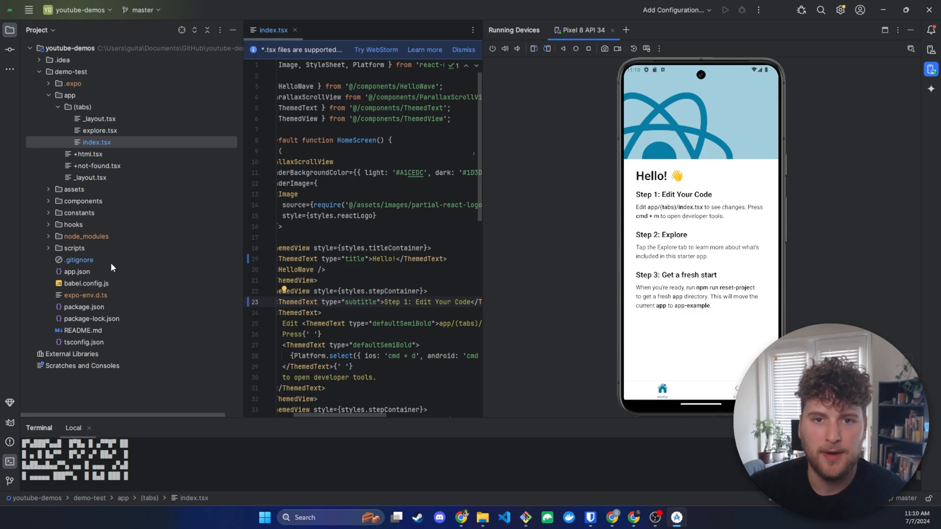
{"action": "mouse_move", "coordinate": [149, 307]}
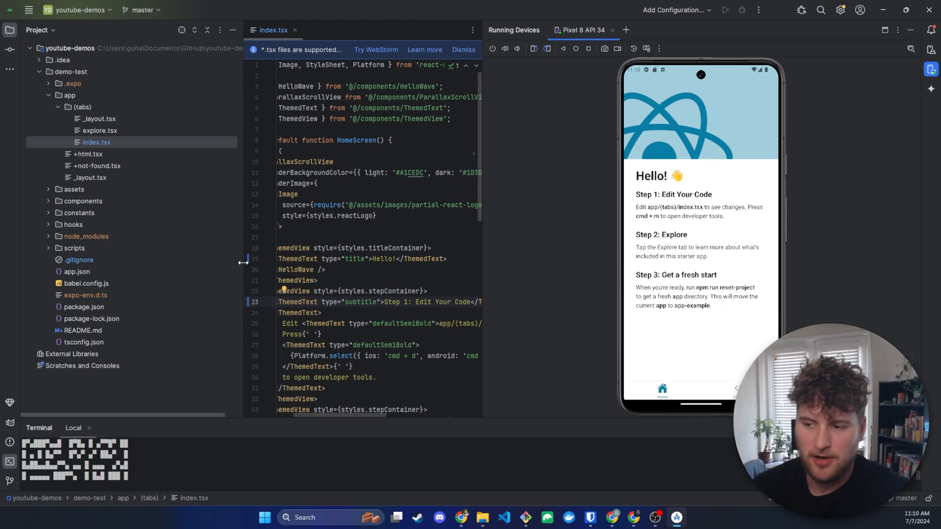
{"action": "mouse_move", "coordinate": [241, 253]}
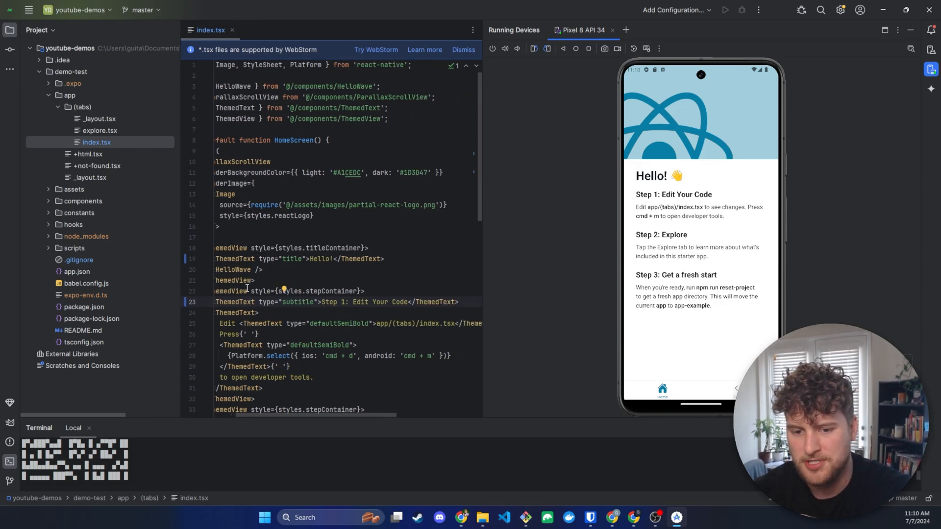
{"action": "scroll", "scroll_direction": "down", "scroll_amount": 3}
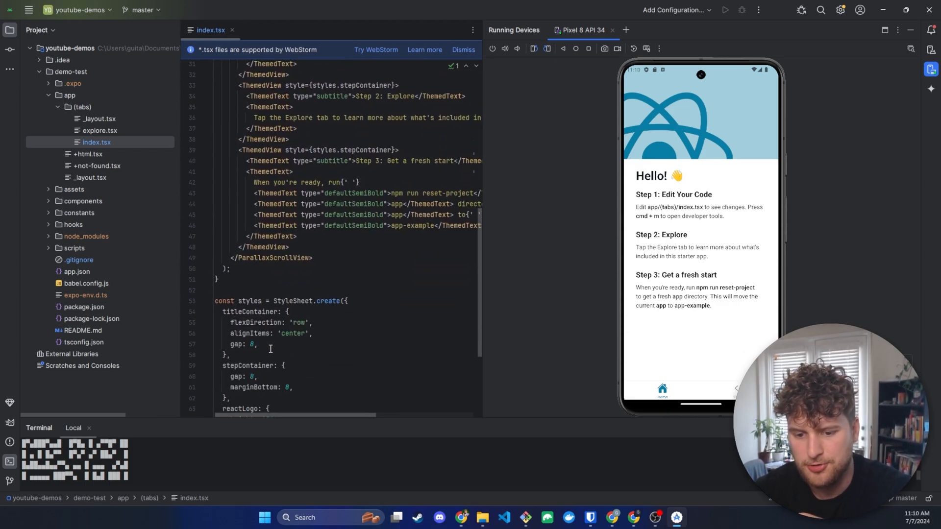
{"action": "scroll", "scroll_direction": "down", "scroll_amount": 3}
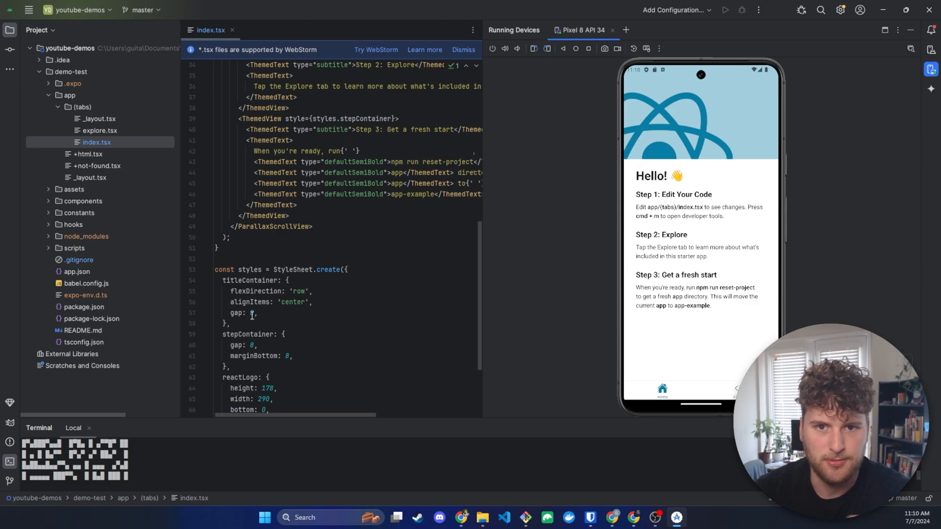
{"action": "scroll", "scroll_direction": "down", "scroll_amount": 3}
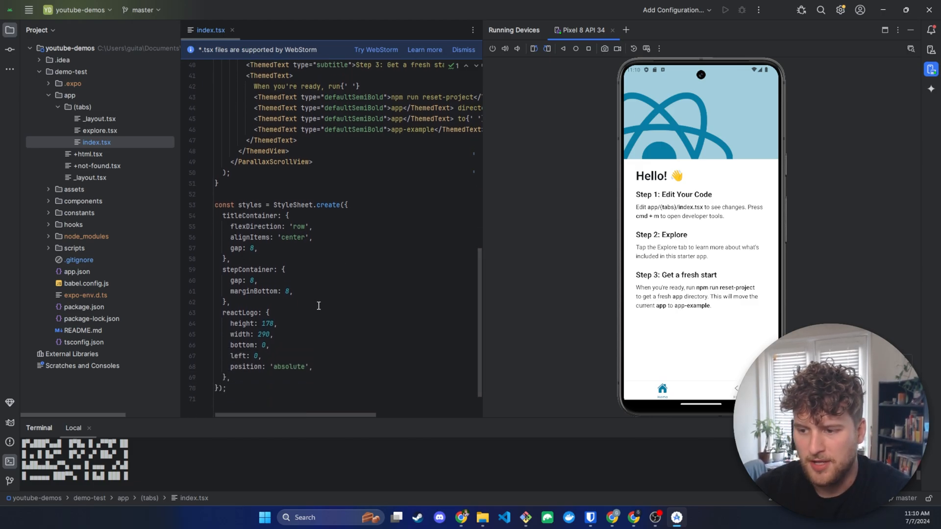